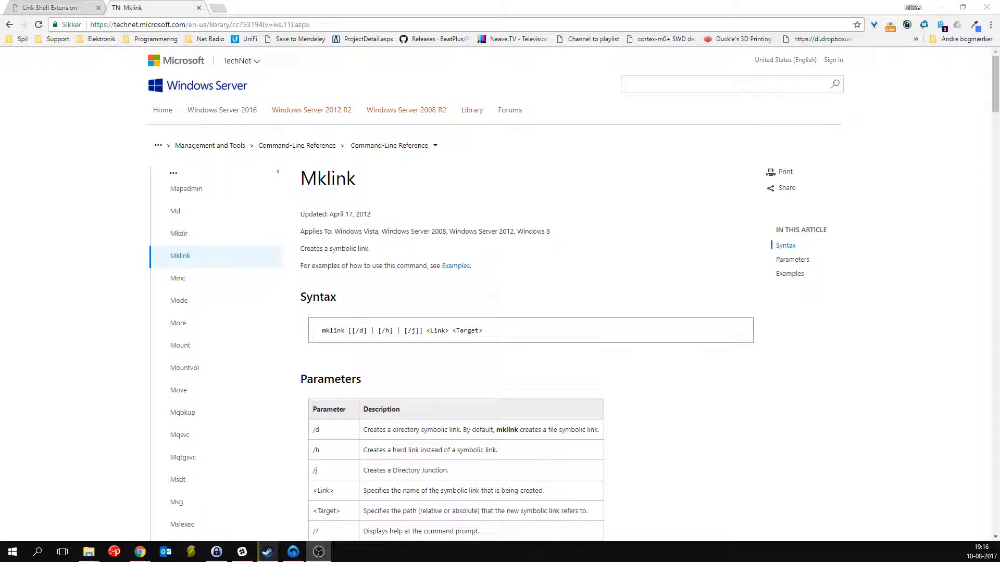
pyautogui.moveTo(250, 210)
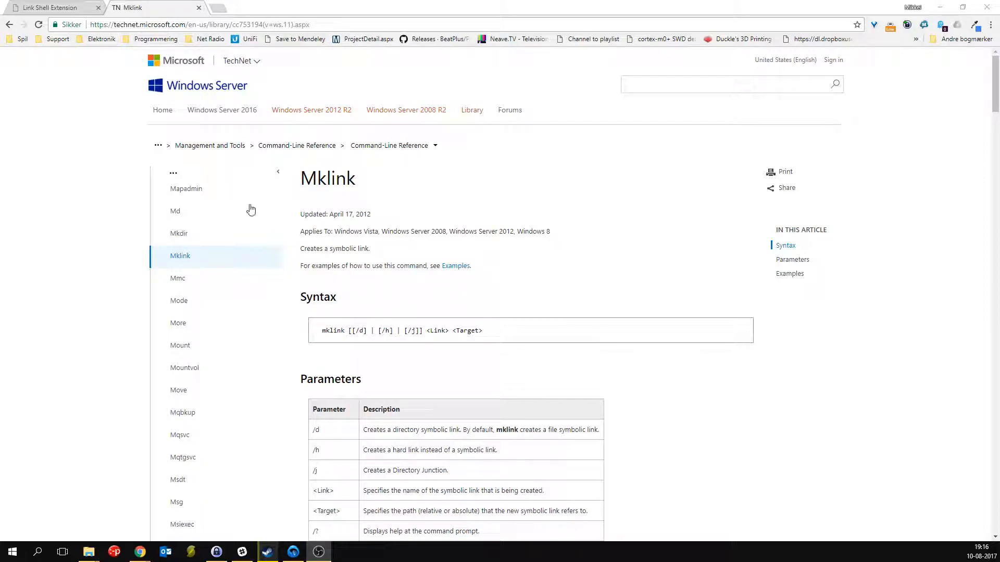
pyautogui.moveTo(326, 347)
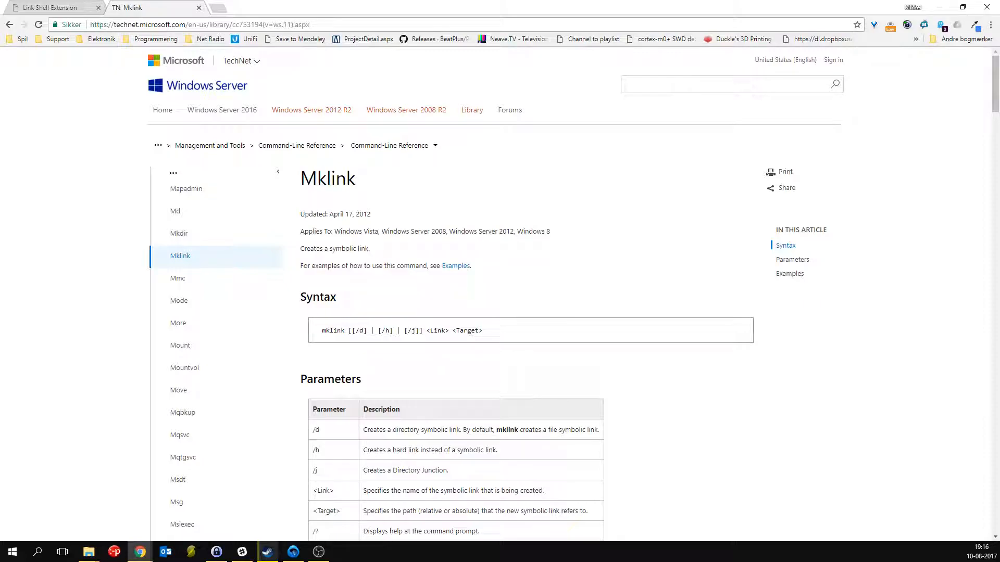
pyautogui.moveTo(508, 531)
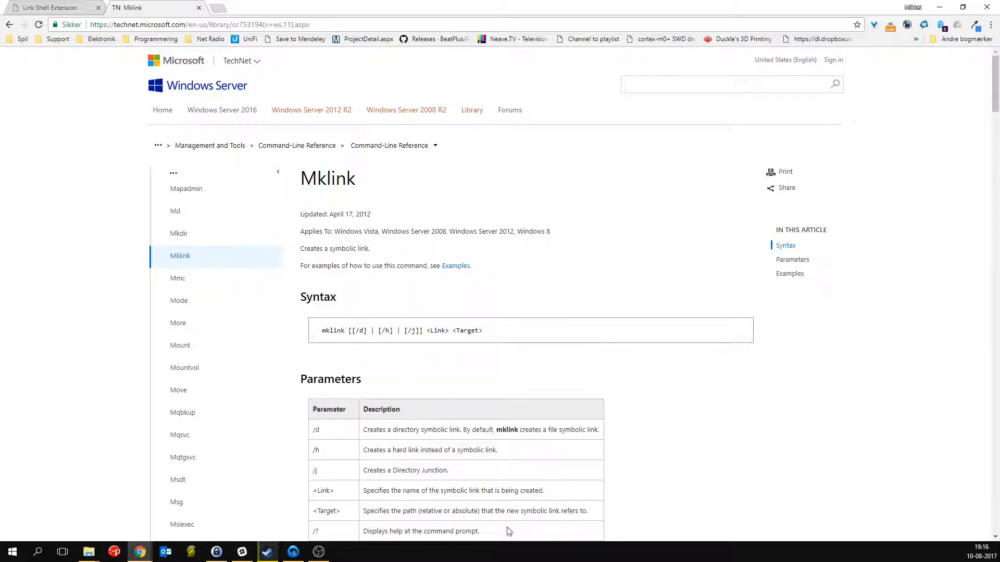
pyautogui.moveTo(225, 509)
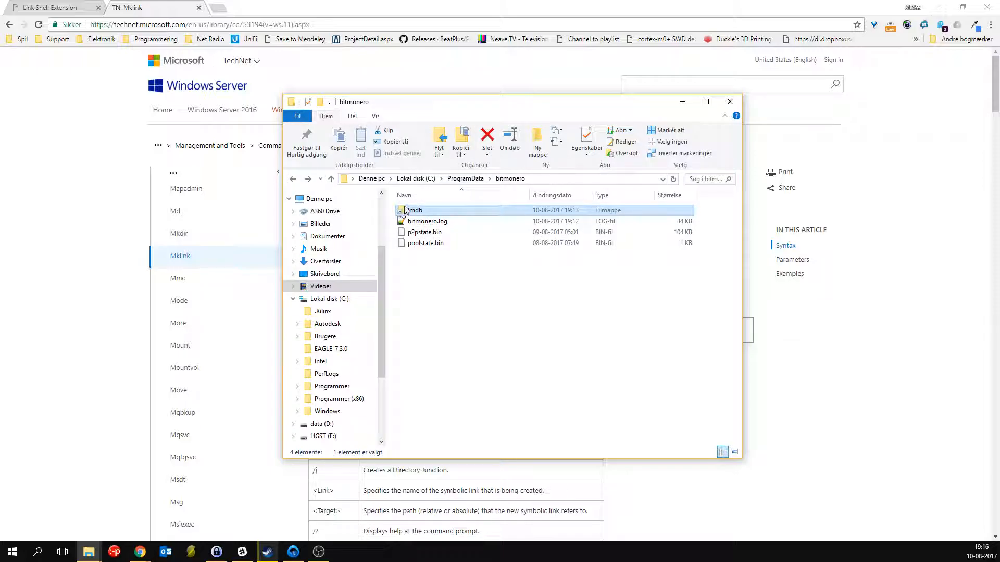
# Open E:\Monero\blockchain, inspect its data.mdb and lock.mdb files, then minimize Explorer
pyautogui.click(433, 319)
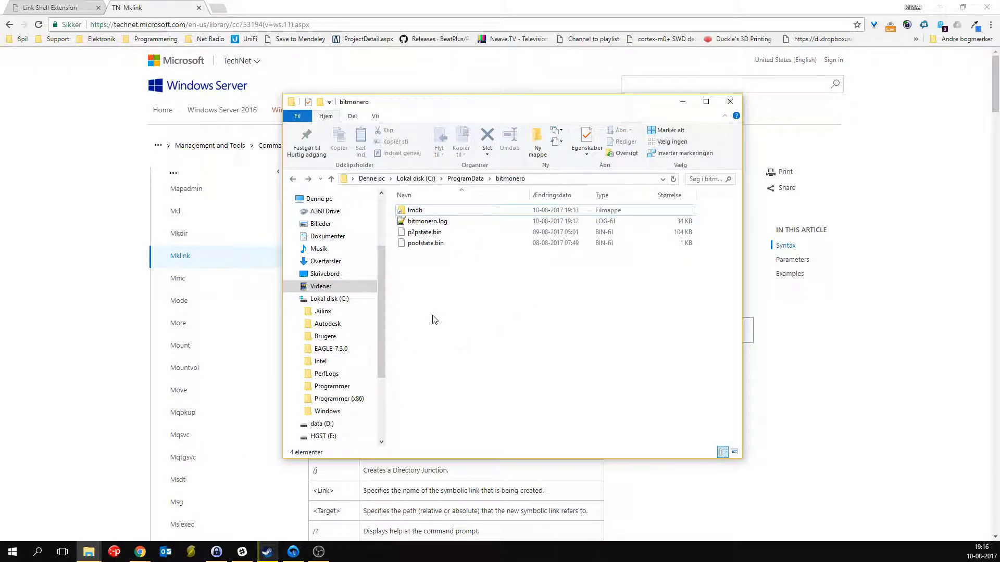
pyautogui.click(415, 210)
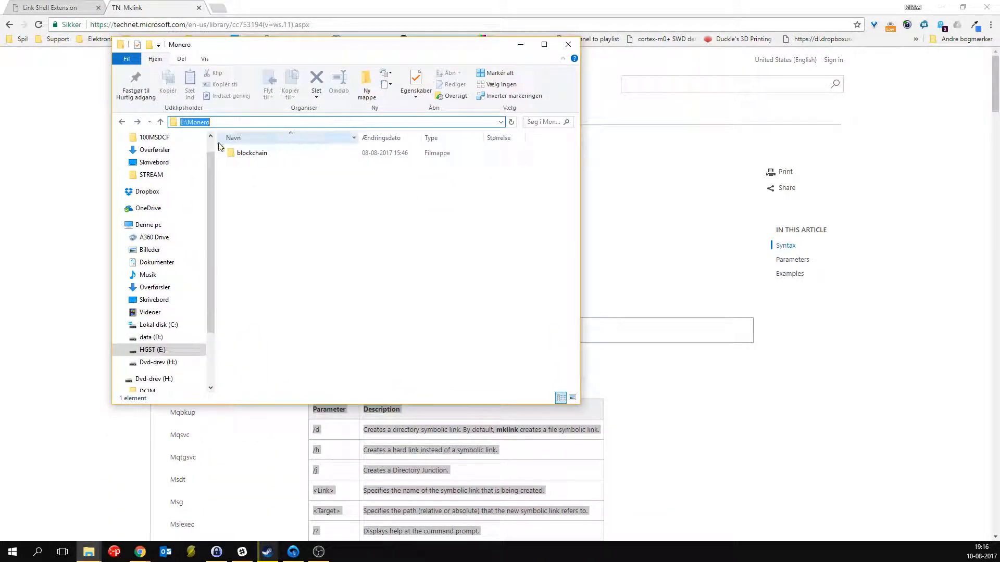
pyautogui.doubleClick(251, 152)
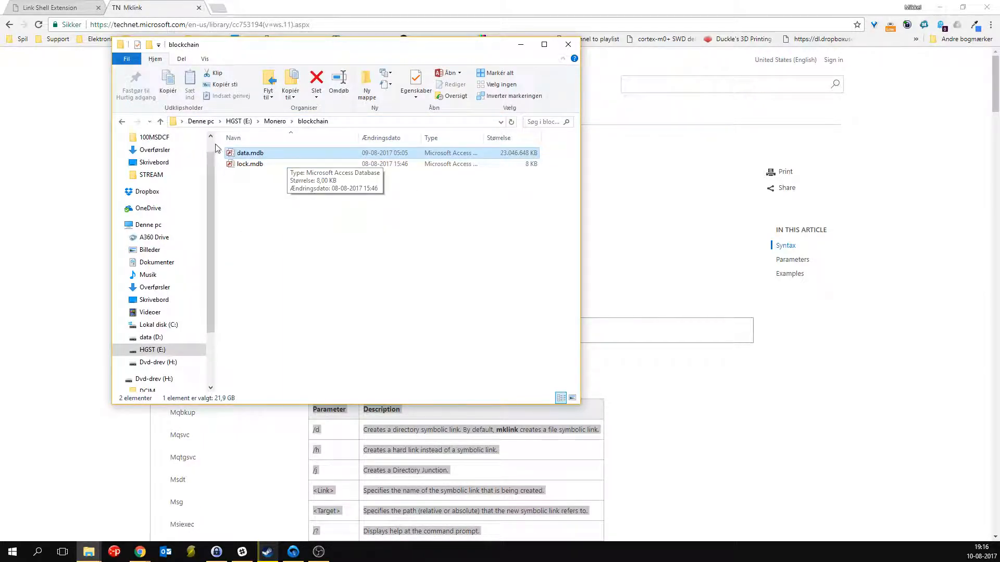
pyautogui.moveTo(243, 153)
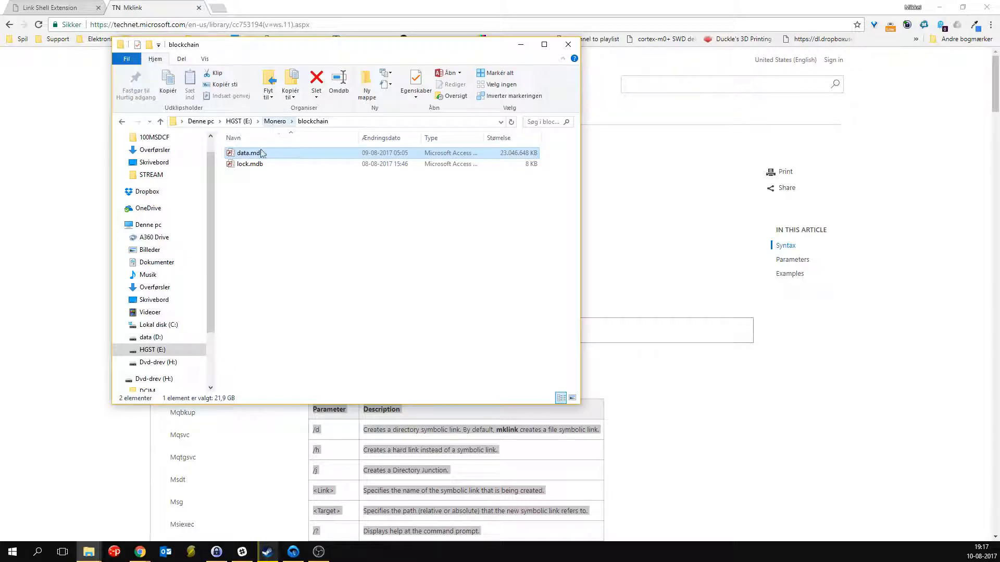
pyautogui.click(250, 164)
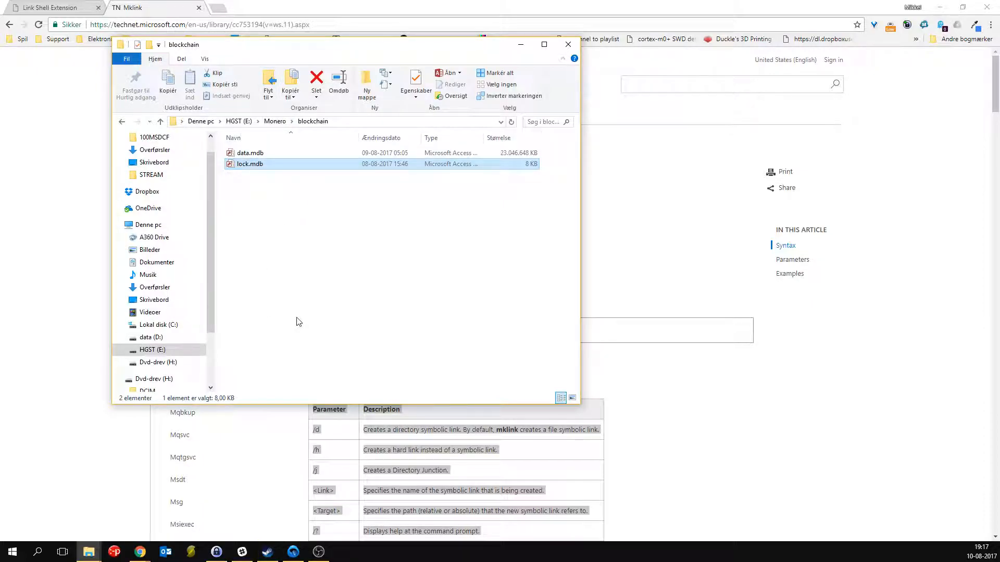
pyautogui.moveTo(331, 44); pyautogui.dragTo(255, 98)
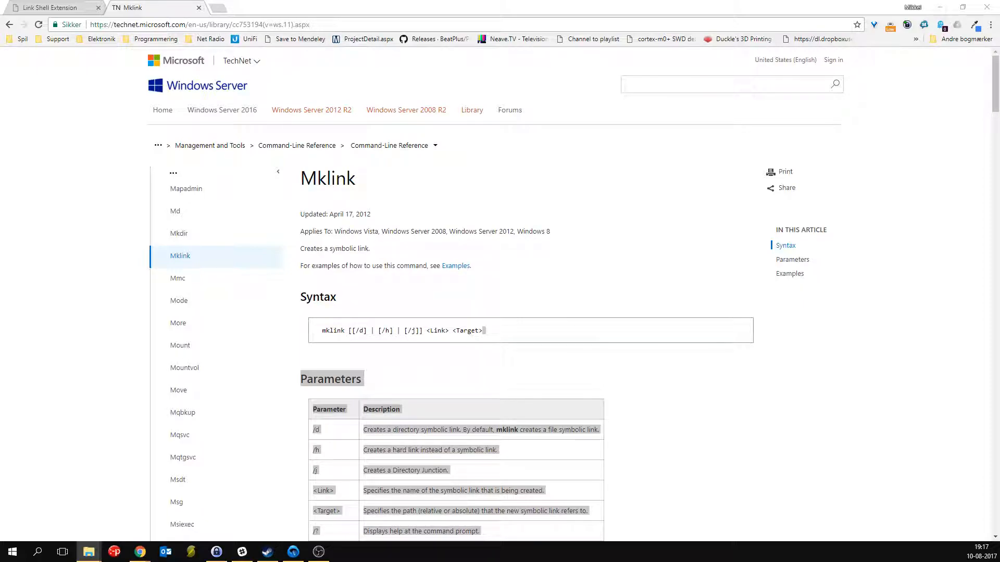
pyautogui.click(89, 552)
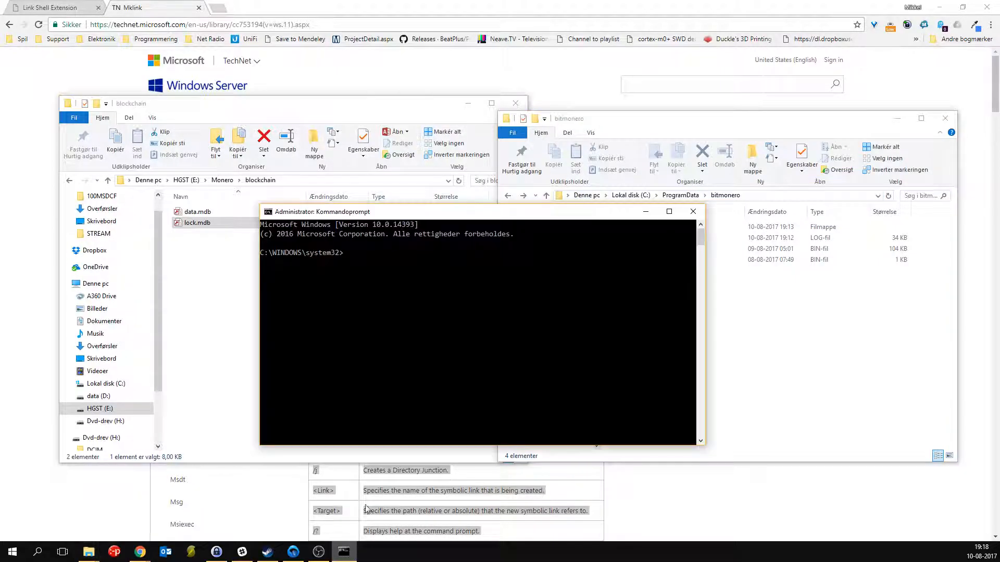
# Switch the Command Prompt to the C:\ProgramData\bitmonero folder
pyautogui.press('Return')
pyautogui.write('cd')
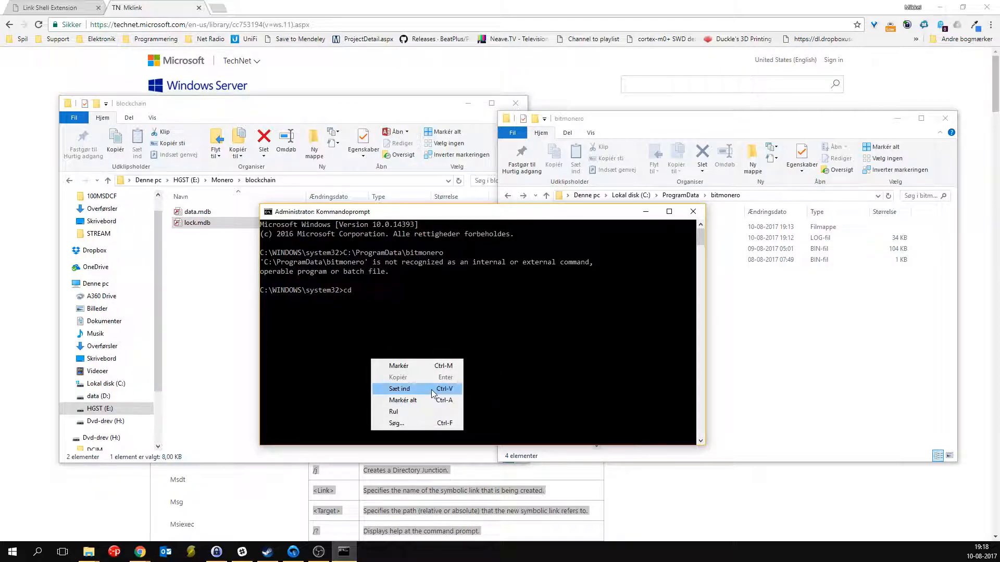
pyautogui.click(399, 388)
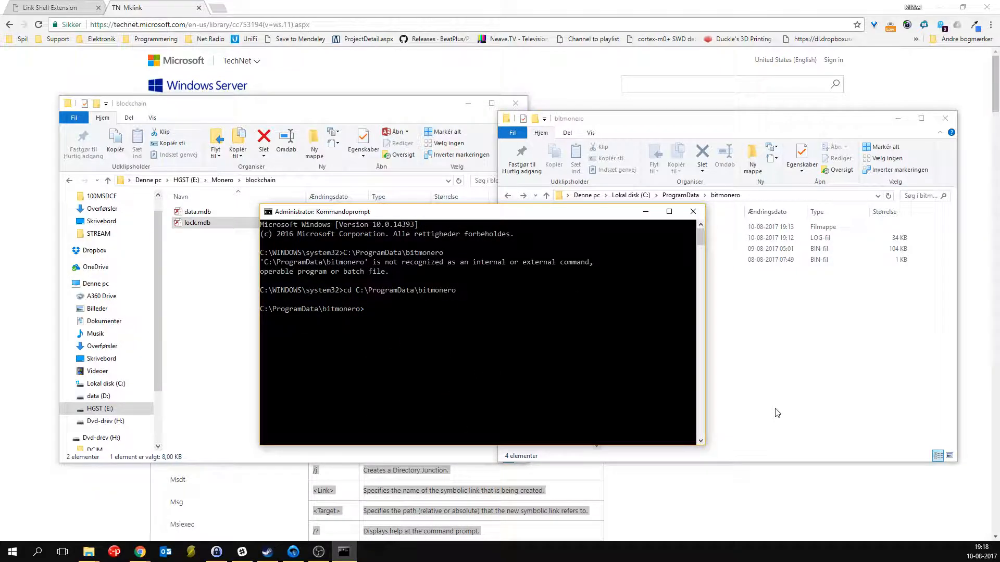
pyautogui.click(630, 226)
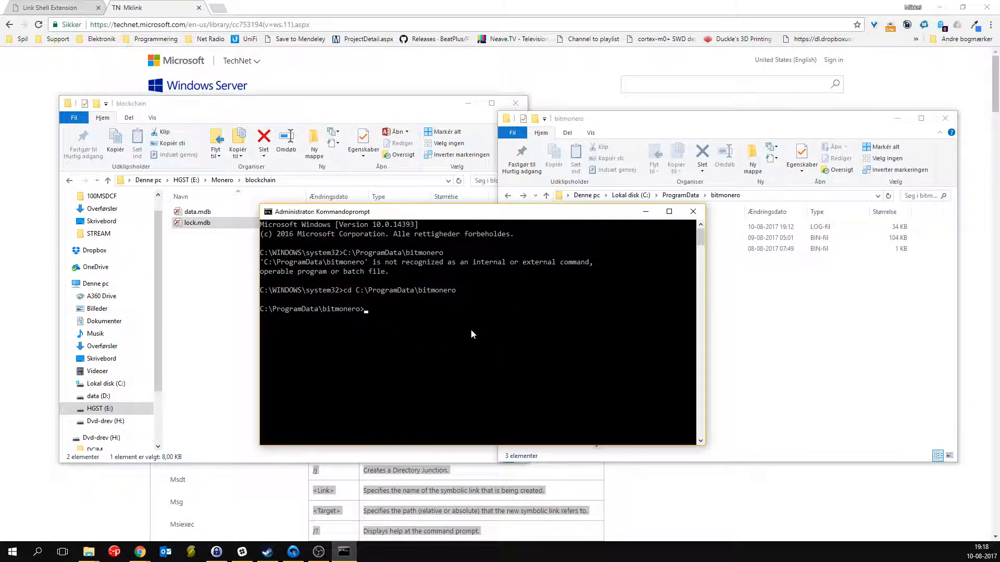
# Run mklink /j lmdb E:\Monero\blockchain to create the lmdb junction
pyautogui.write('mkl')
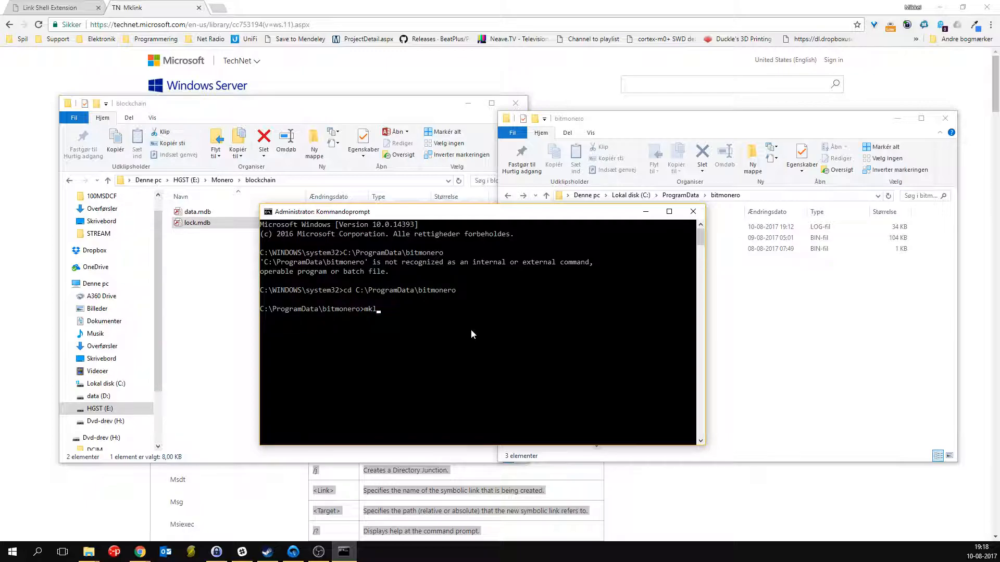
pyautogui.write('ink =')
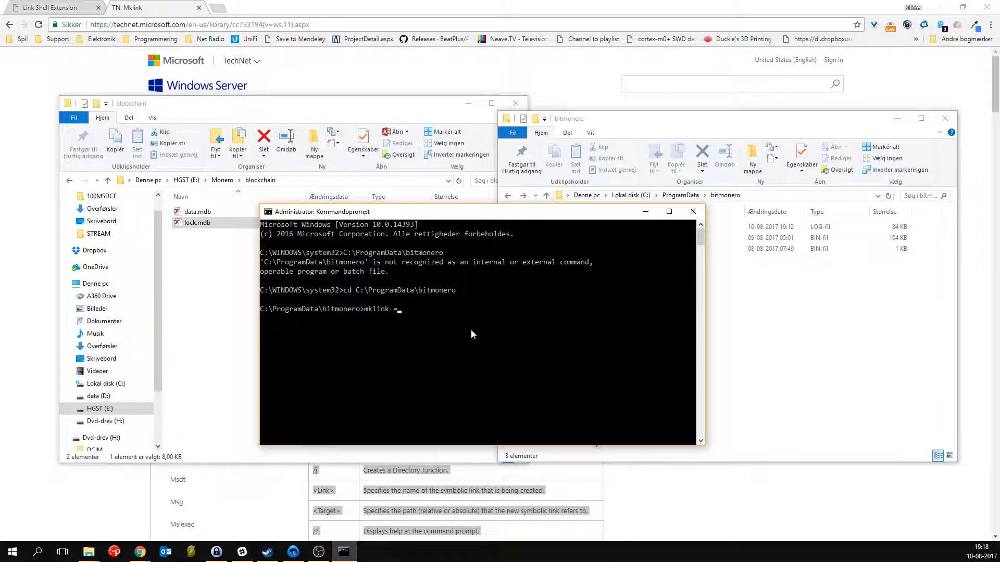
pyautogui.write('/j')
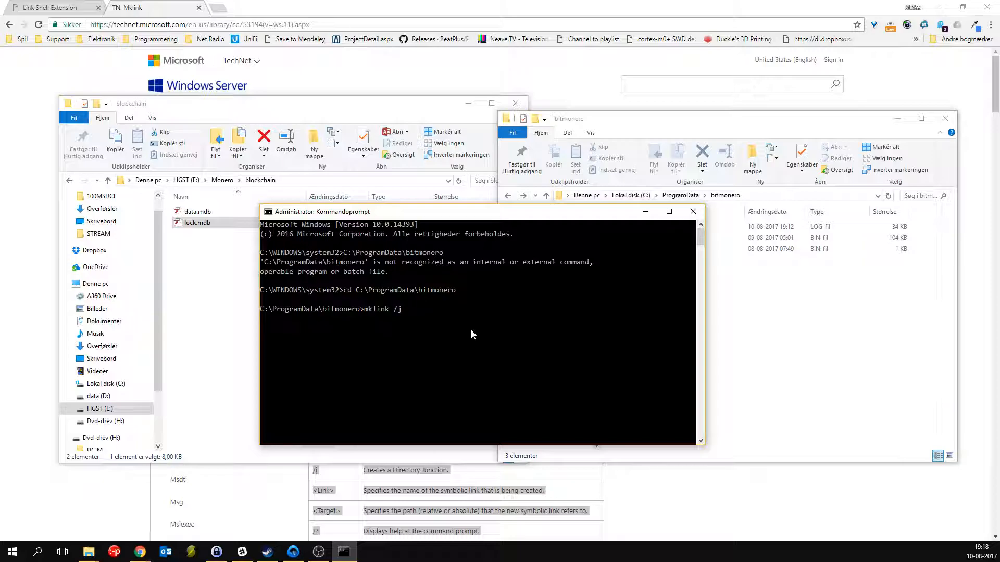
pyautogui.write('lm')
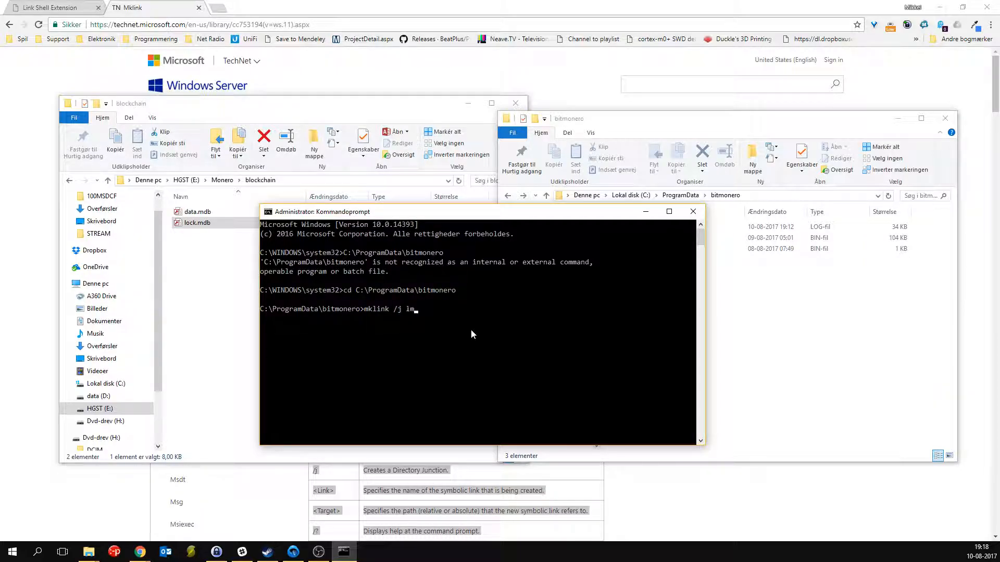
pyautogui.write('db')
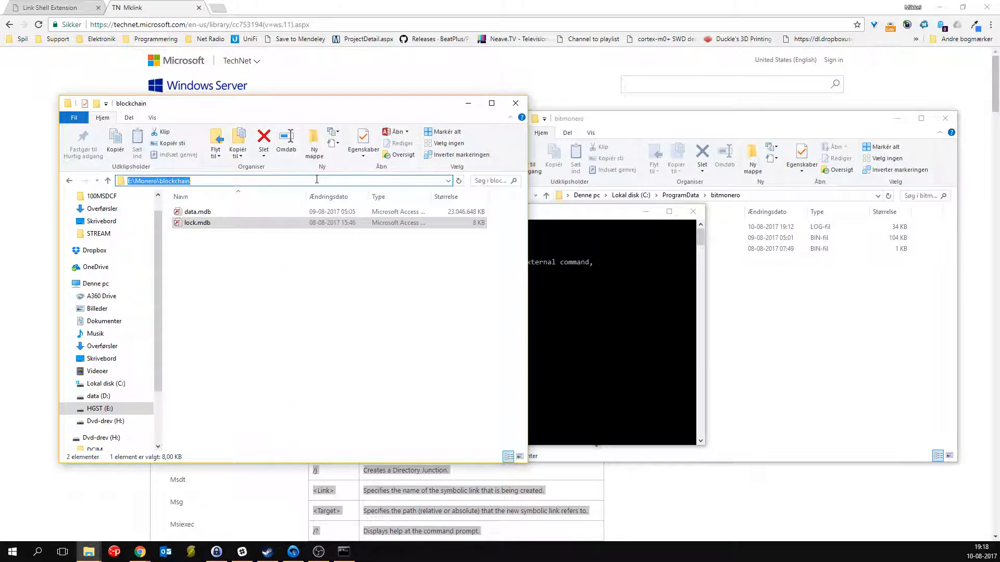
pyautogui.moveTo(604, 357)
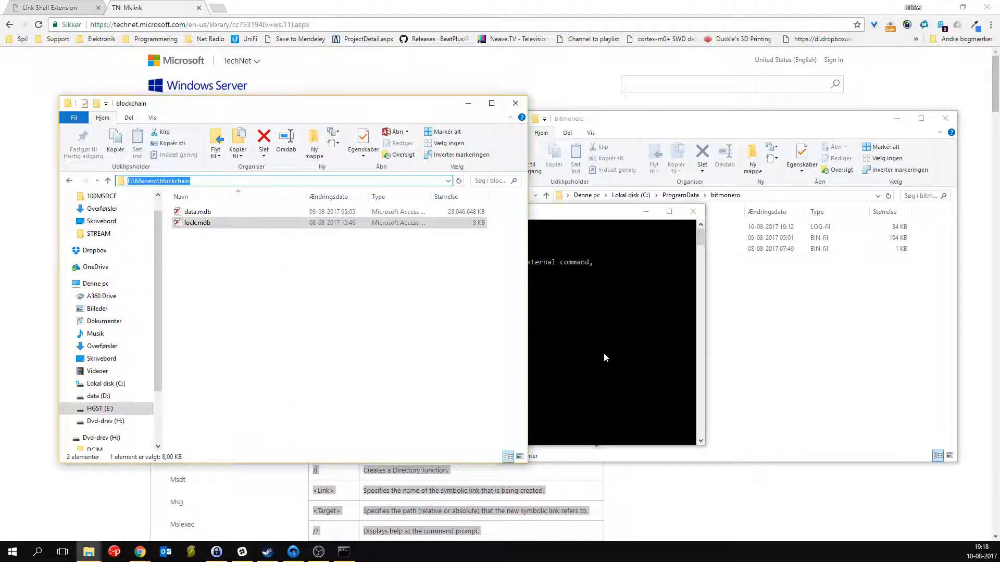
pyautogui.rightClick(446, 312)
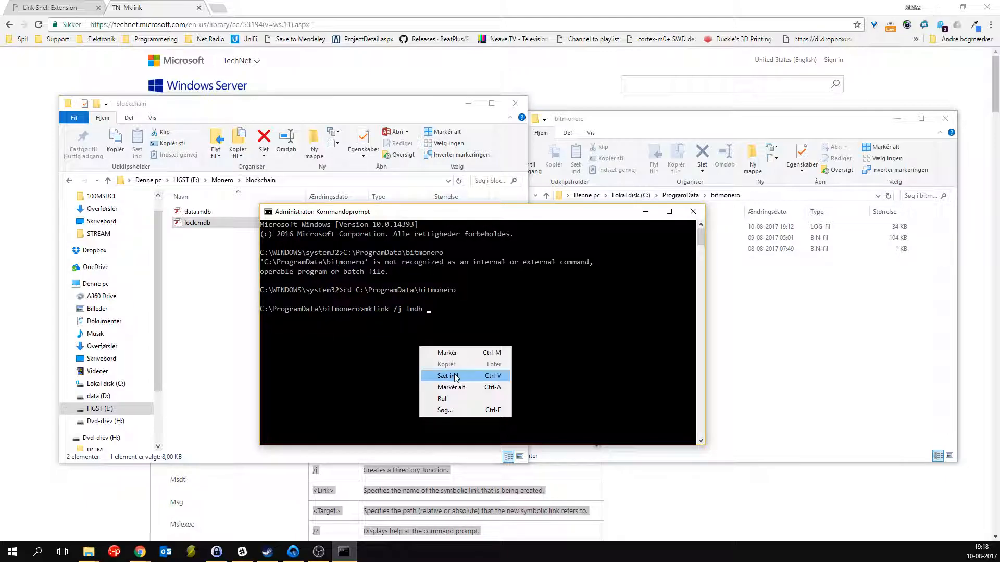
pyautogui.click(447, 375)
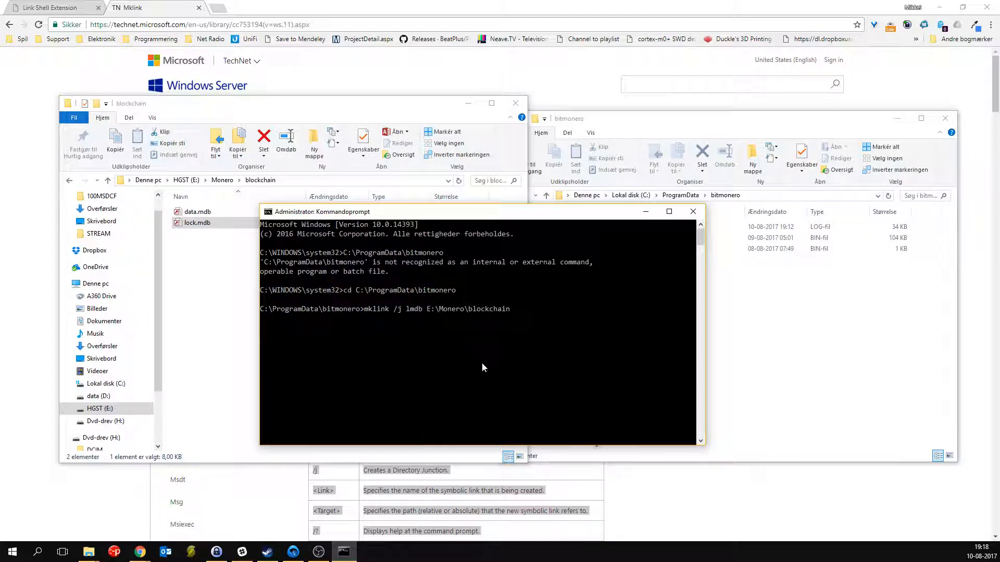
pyautogui.press('Return')
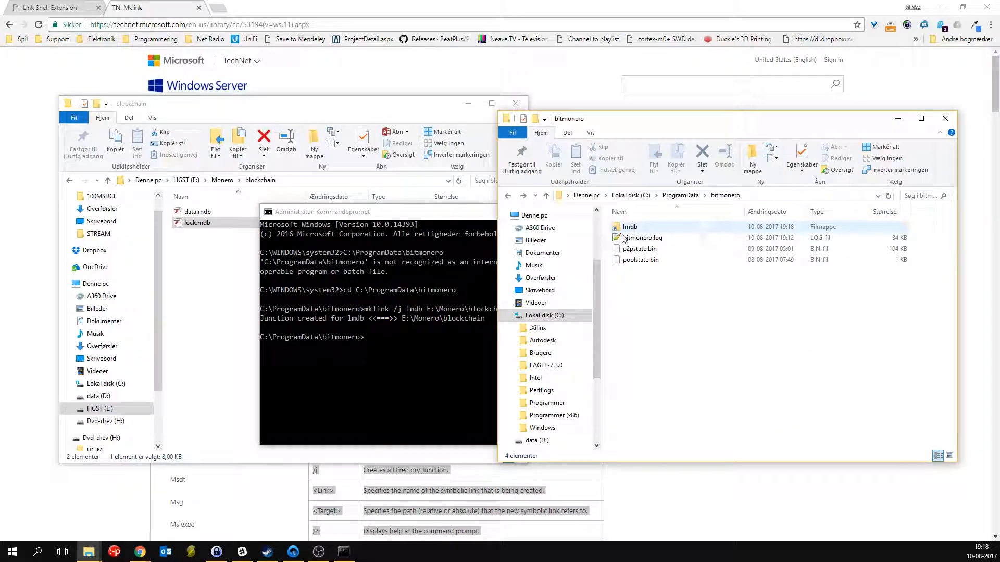
pyautogui.moveTo(630, 226)
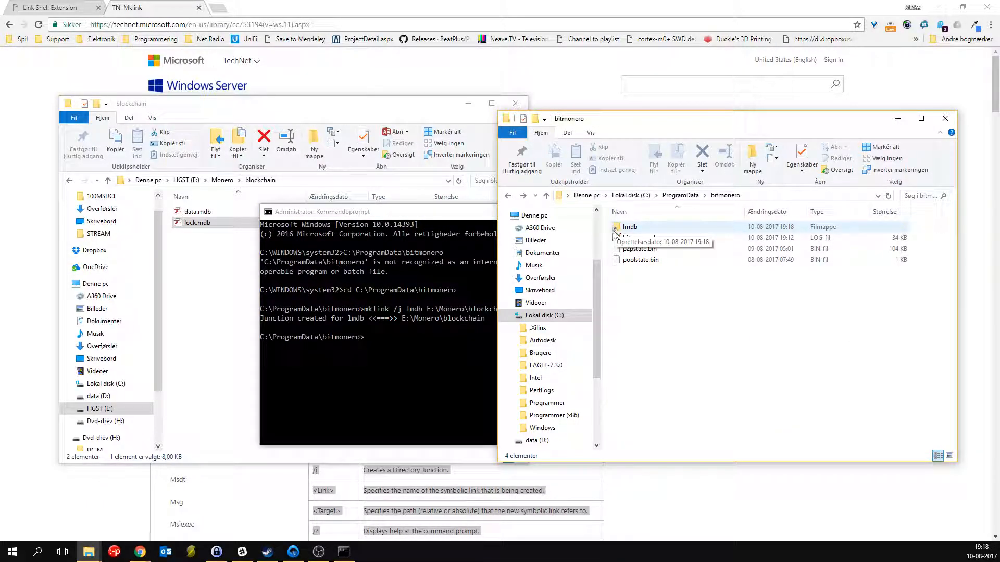
# Delete the lmdb junction from bitmonero via the ribbon, confirming with Ja
pyautogui.doubleClick(630, 227)
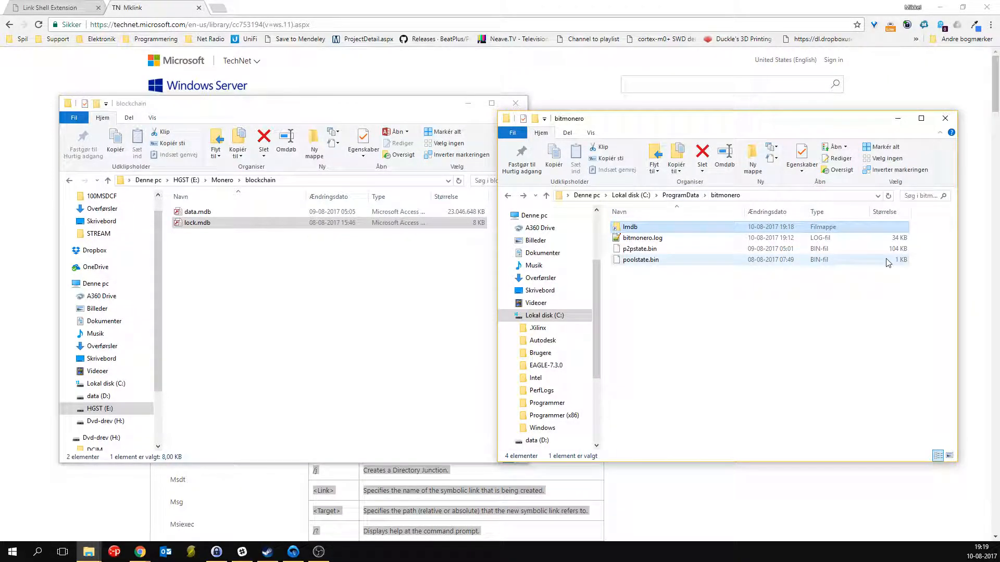
pyautogui.click(701, 154)
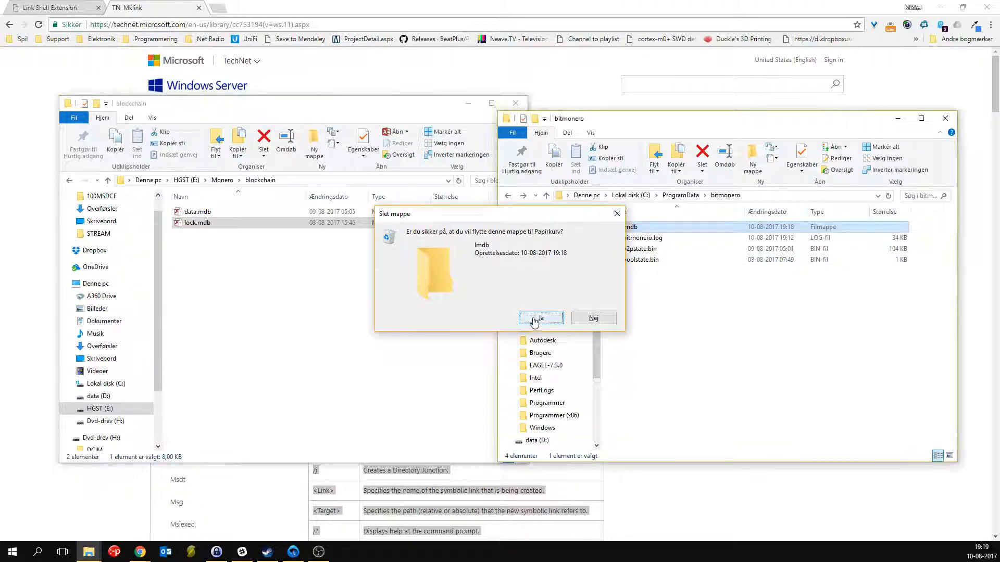
pyautogui.click(541, 318)
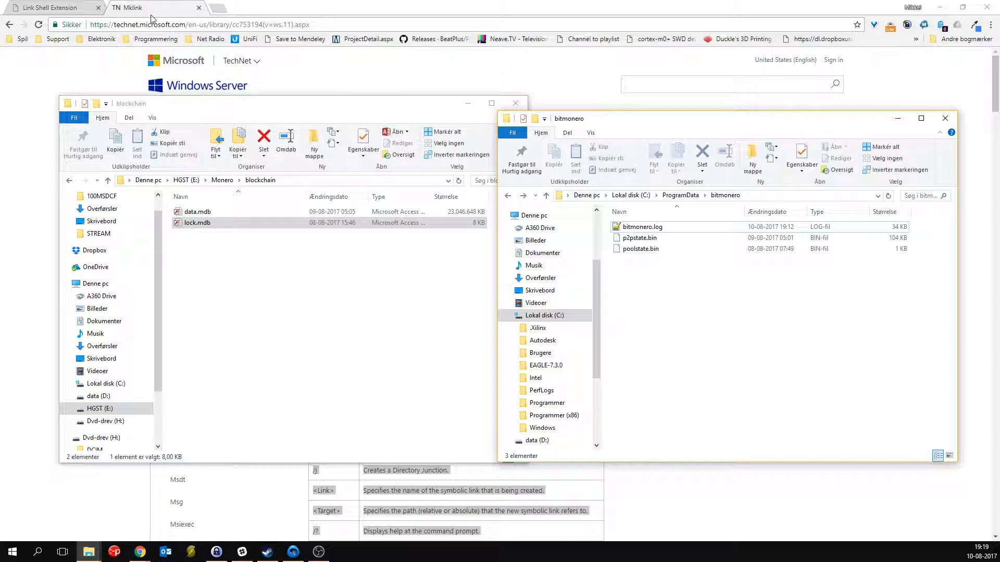
pyautogui.click(54, 8)
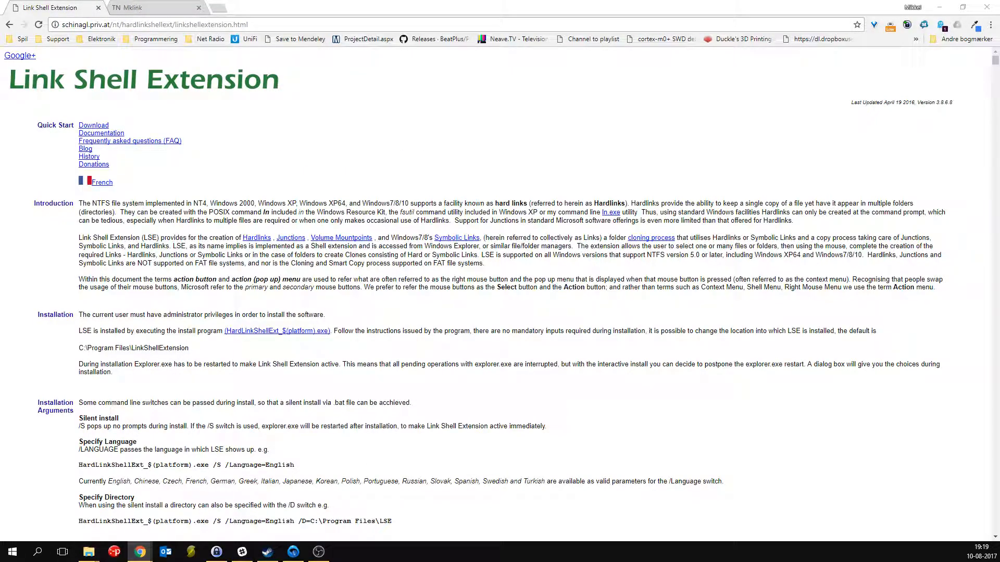
# Pick the E:\Monero blockchain folder as link source and bring up bitmonero's Drop As options
pyautogui.click(88, 551)
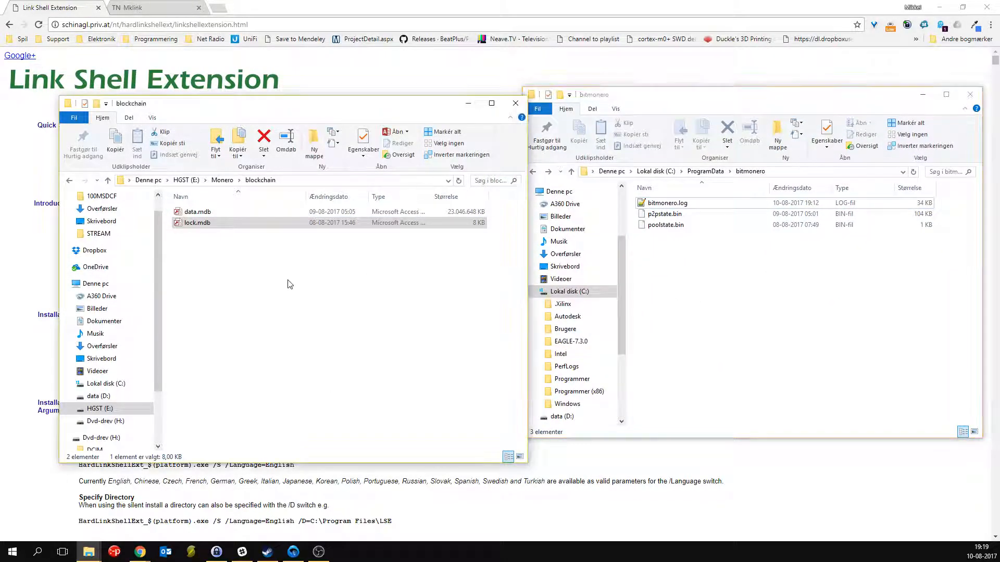
pyautogui.click(247, 247)
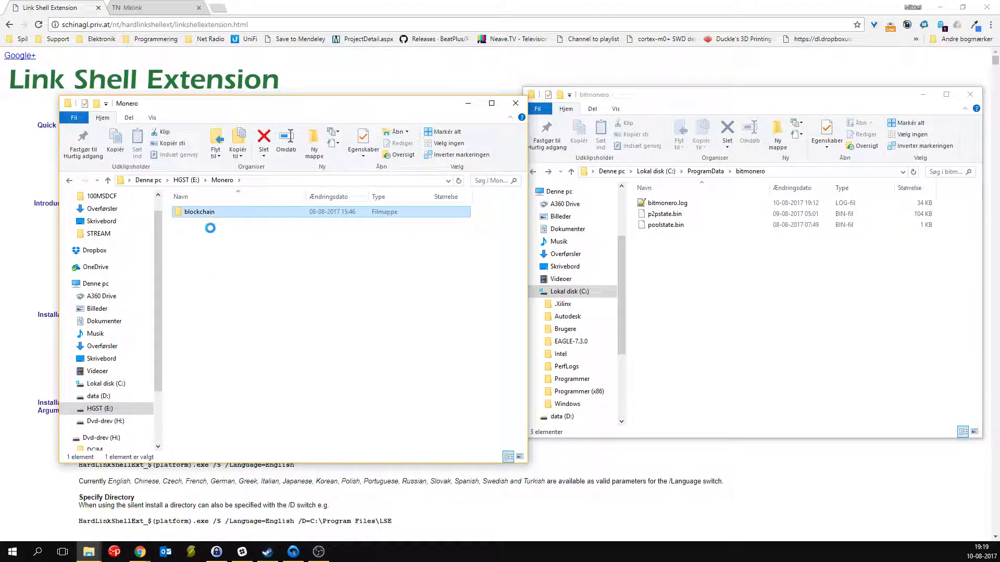
pyautogui.rightClick(199, 211)
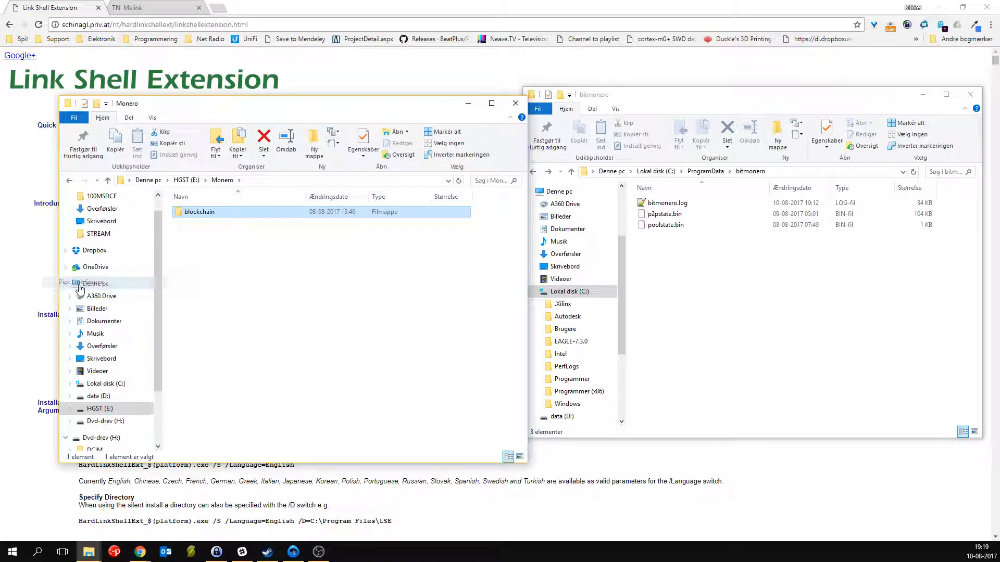
pyautogui.rightClick(714, 252)
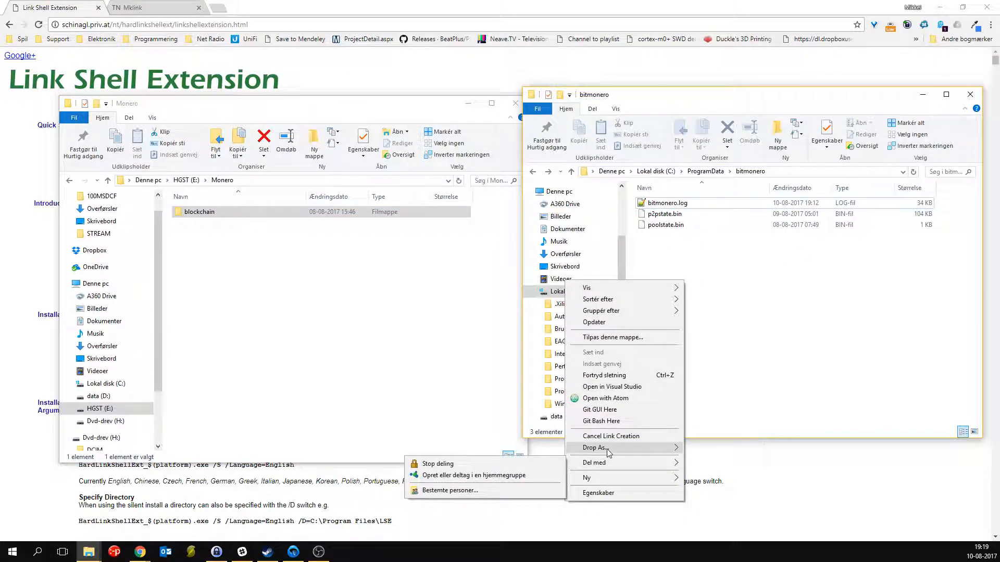
# Drop blockchain into bitmonero as a junction and rename it lmdb
pyautogui.click(725, 266)
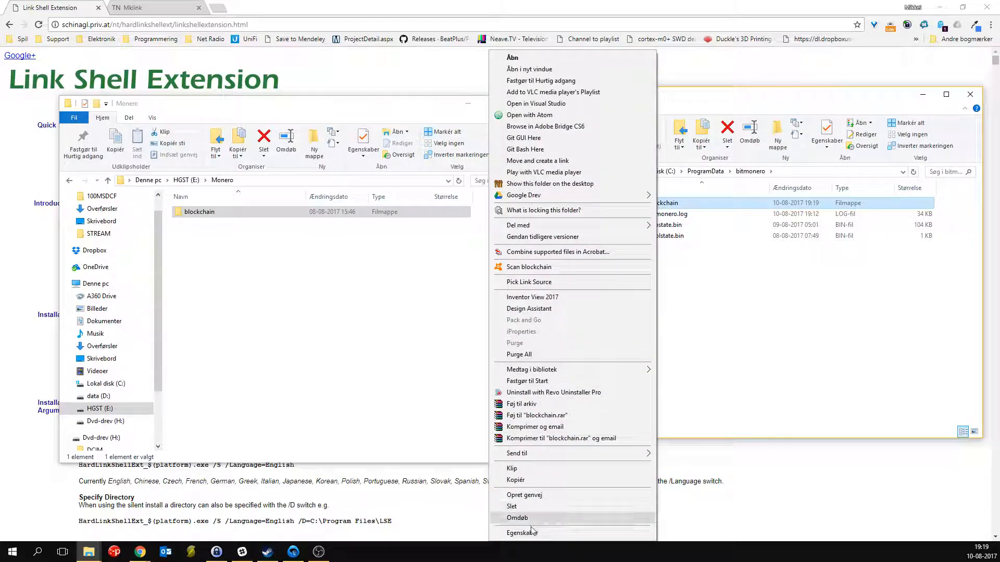
pyautogui.click(517, 517)
pyautogui.write('lmdb')
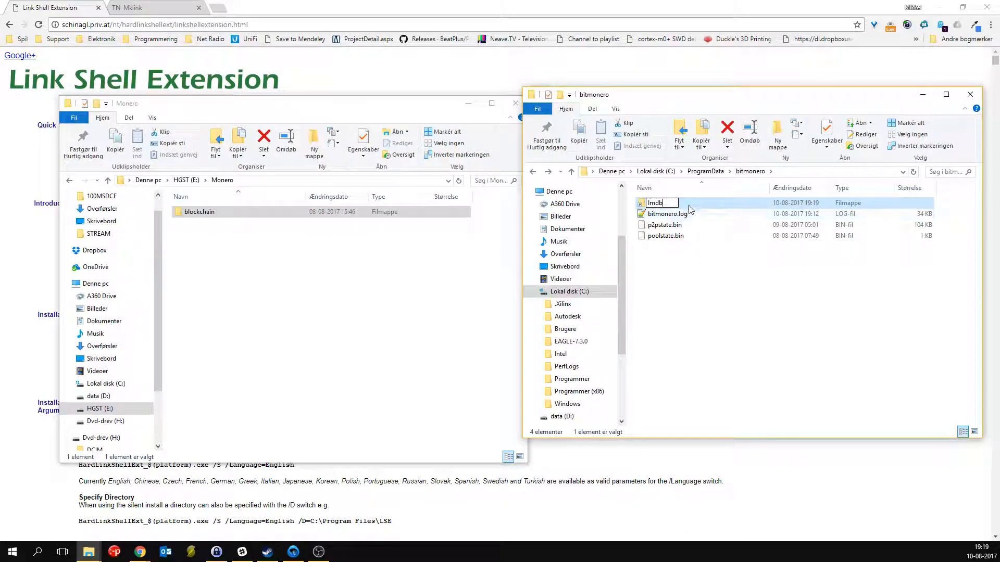
pyautogui.press('Return')
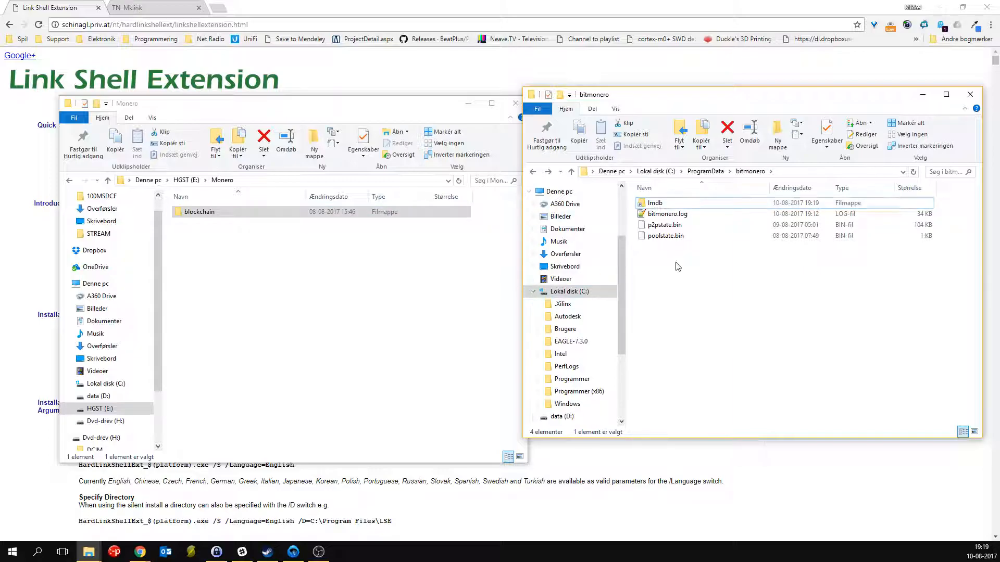
pyautogui.click(655, 202)
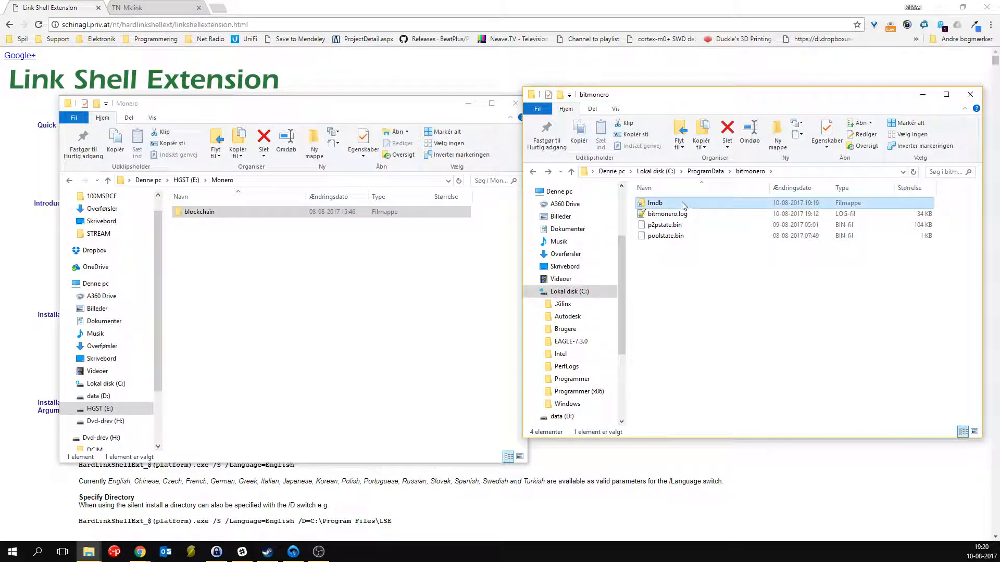
pyautogui.click(199, 211)
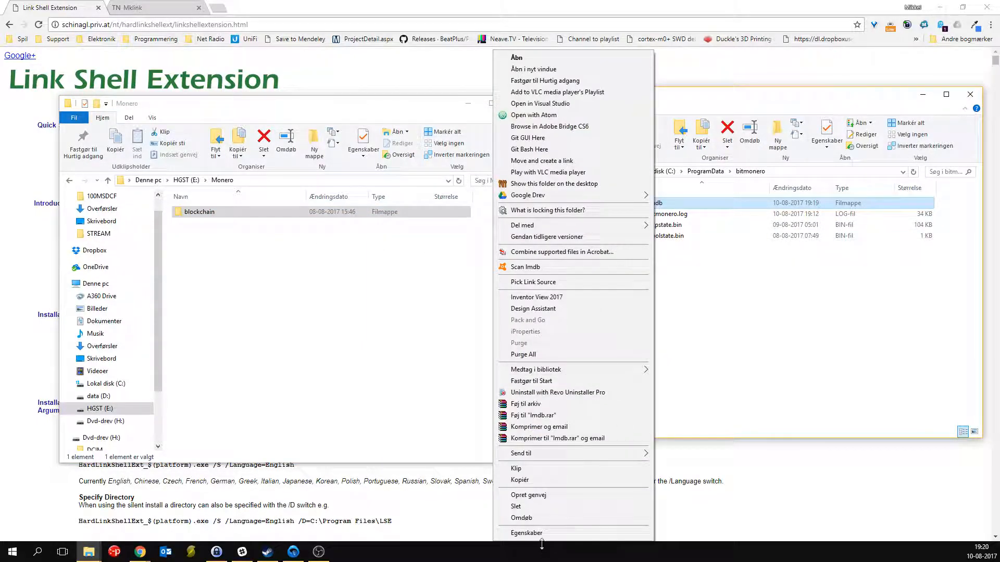
# Verify lmdb's Link Properties target E:\Monero\blockchain, holding data.mdb and lock.mdb
pyautogui.click(526, 532)
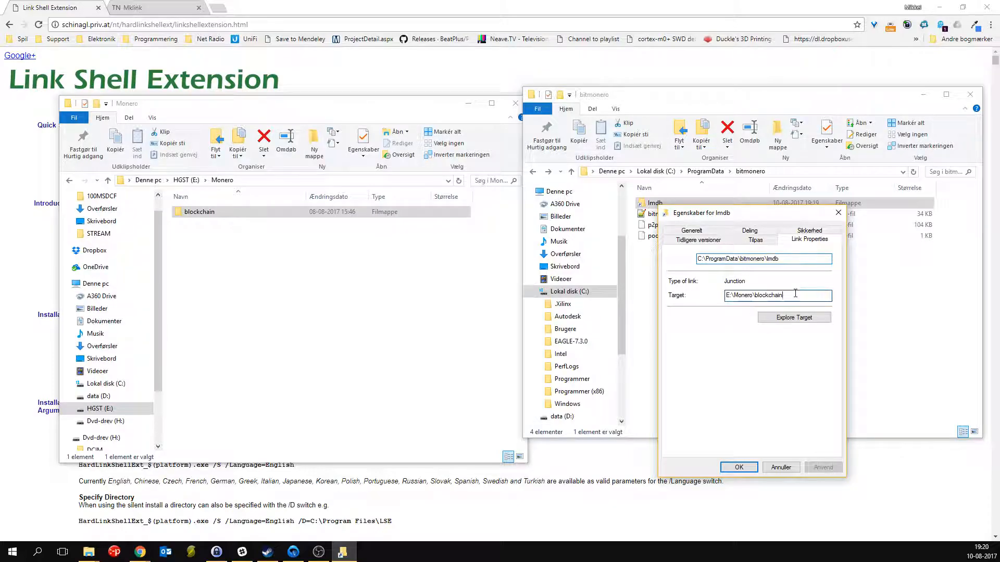
pyautogui.click(255, 298)
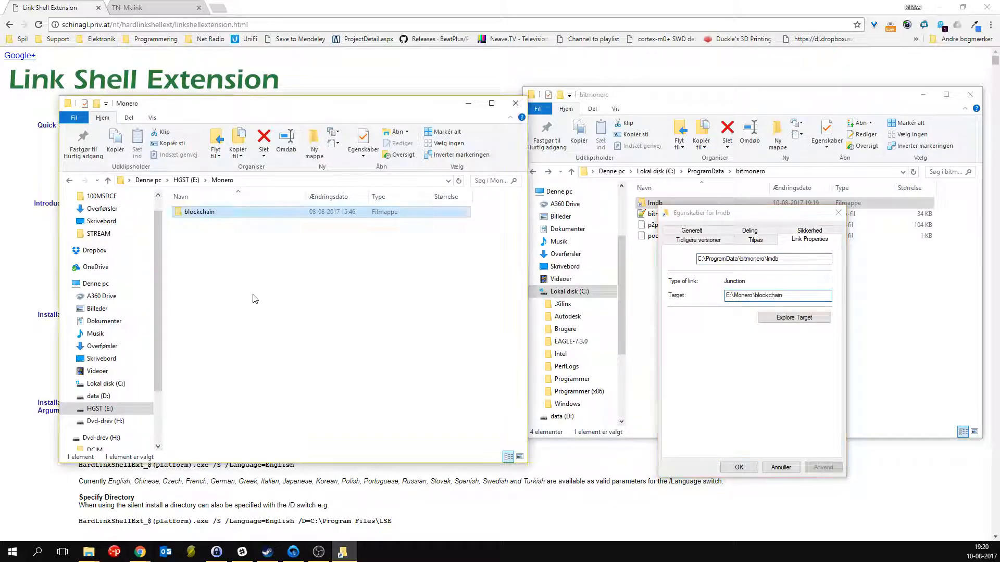
pyautogui.doubleClick(199, 211)
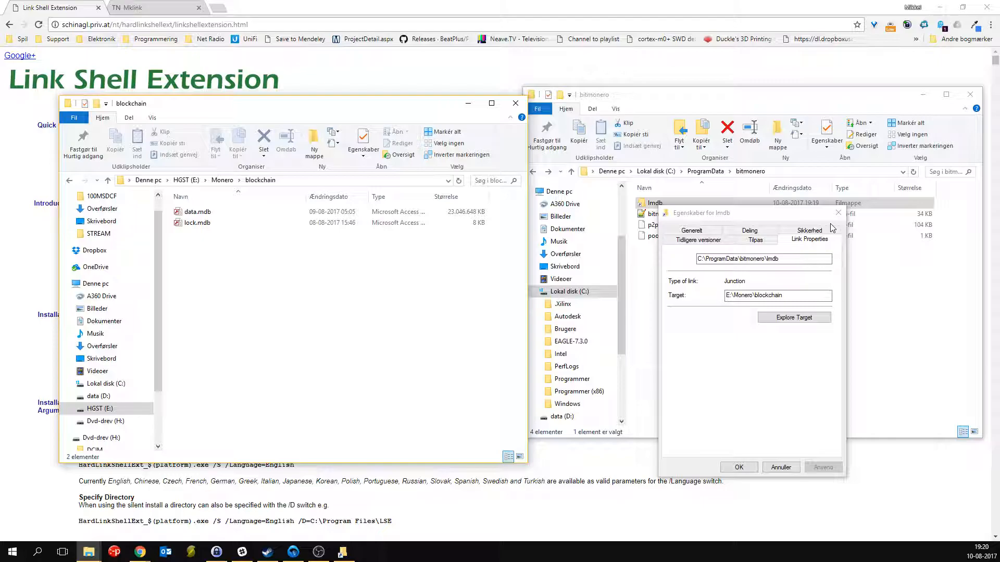
pyautogui.moveTo(838, 212)
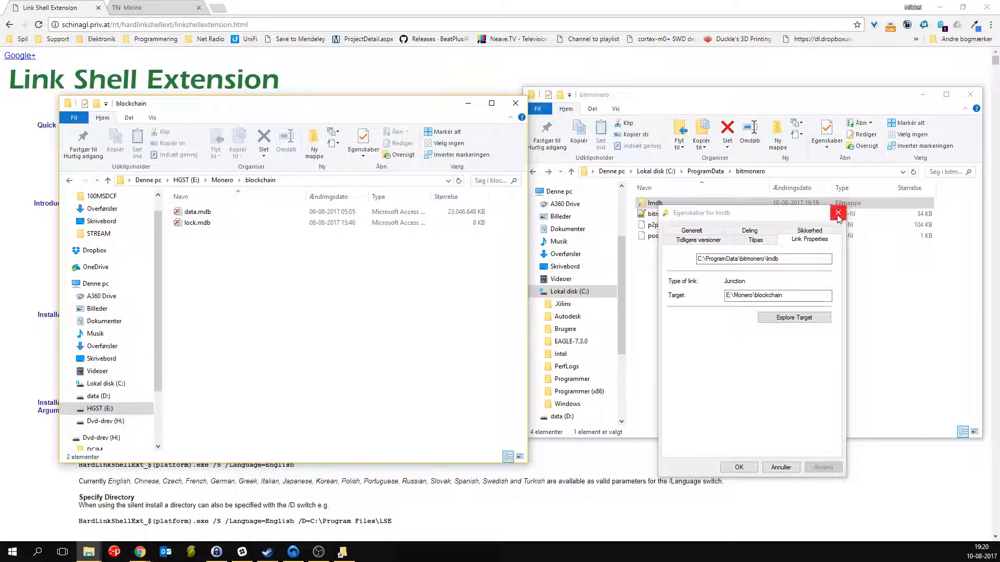
pyautogui.click(837, 213)
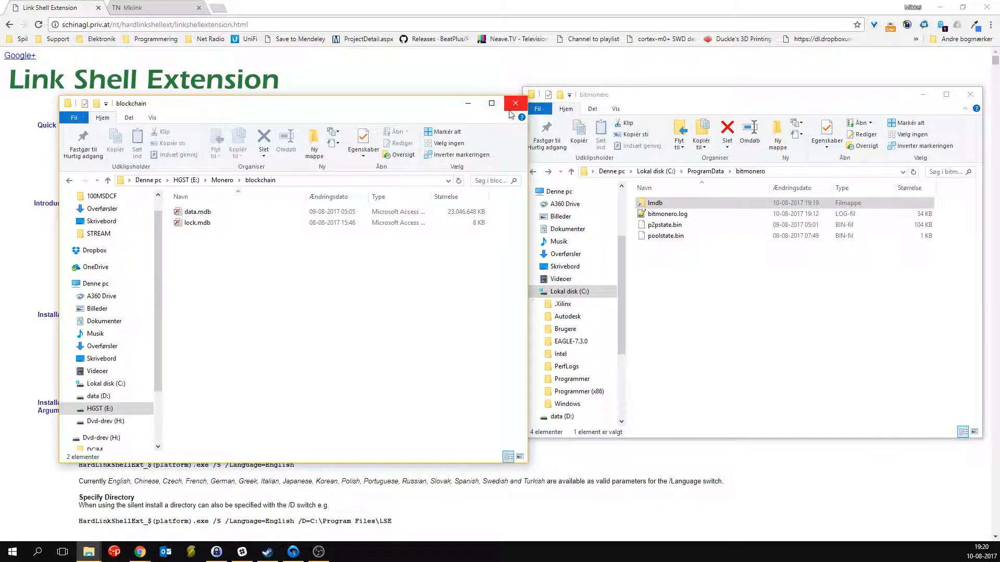